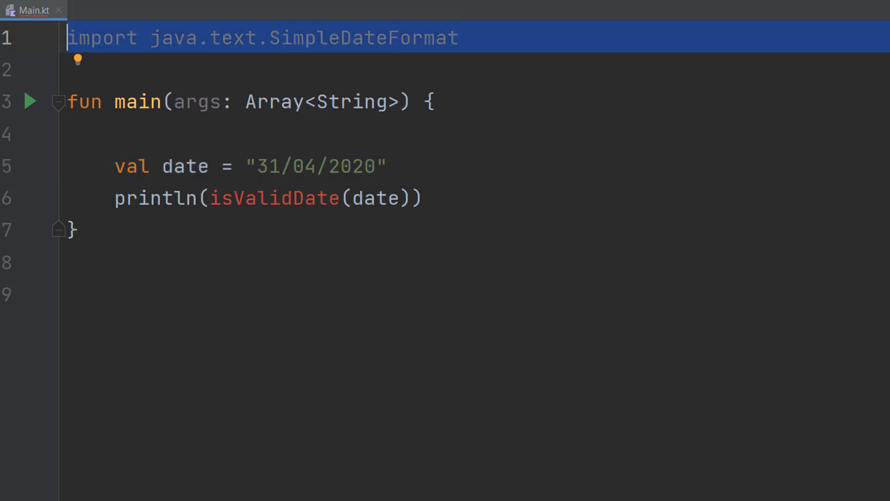
mouse_move(769, 131)
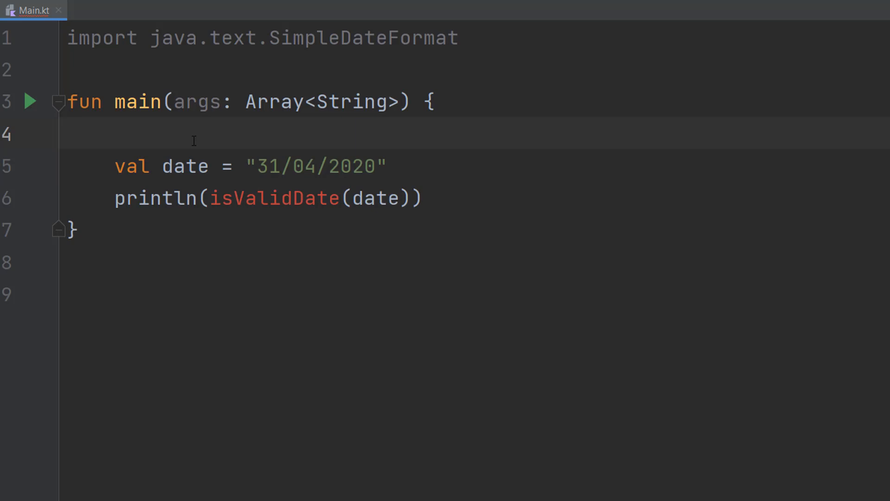
- Add an empty 'fun isValidDate(date: String): Boolean { }' stub below main
double_click(274, 199)
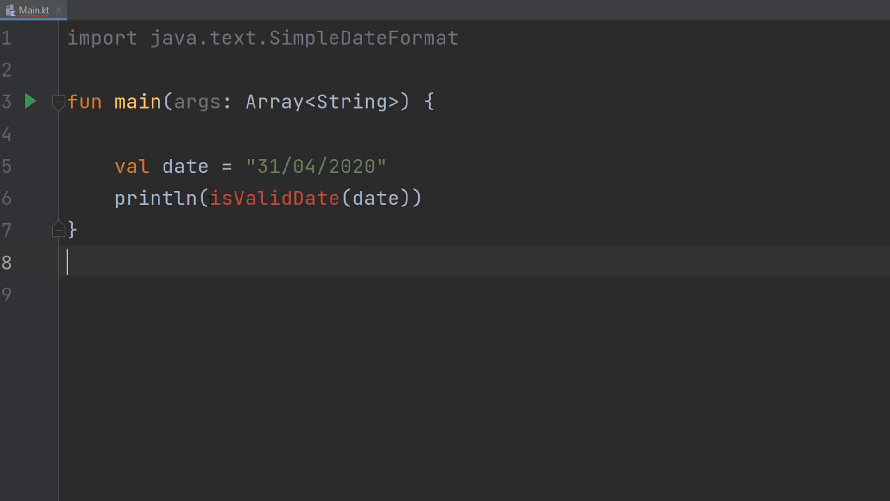
double_click(275, 198)
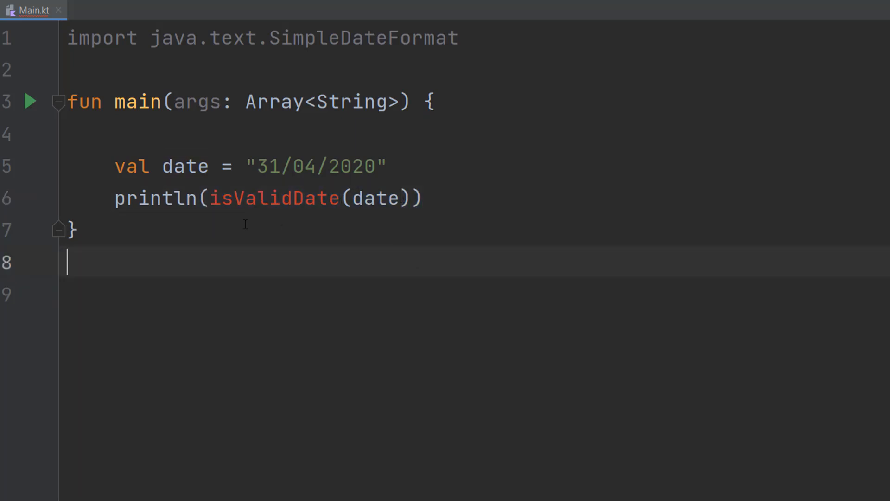
triple_click(267, 197)
text(fun isValidDate(date: String): Boolean {)
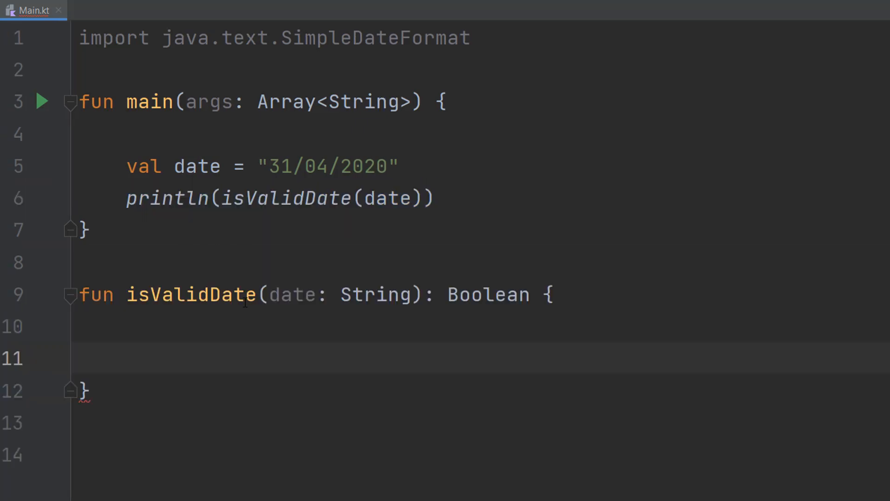
double_click(97, 294)
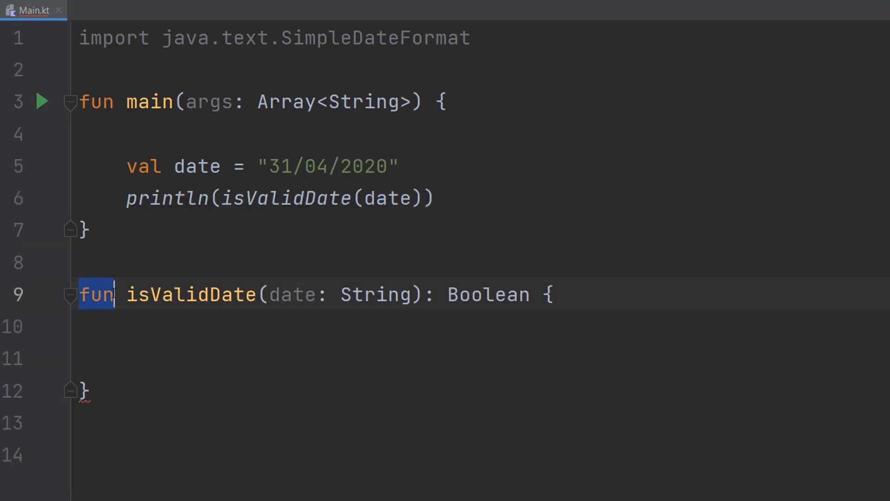
click(191, 294)
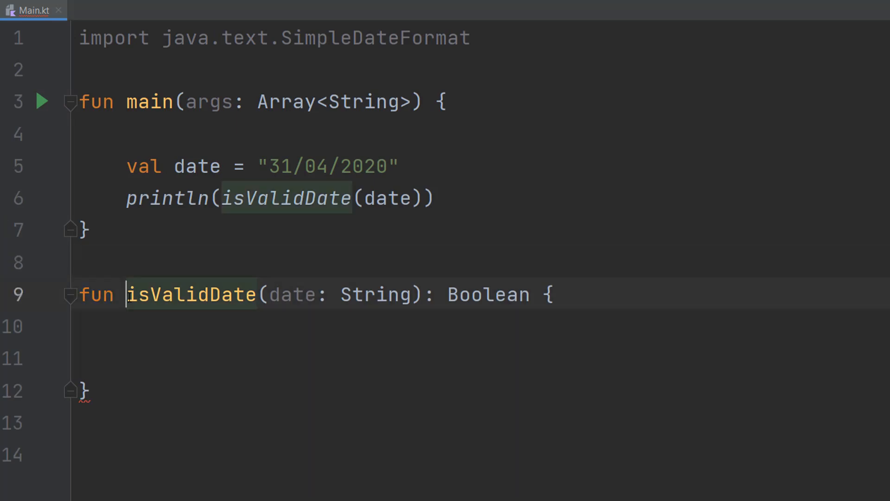
double_click(190, 294)
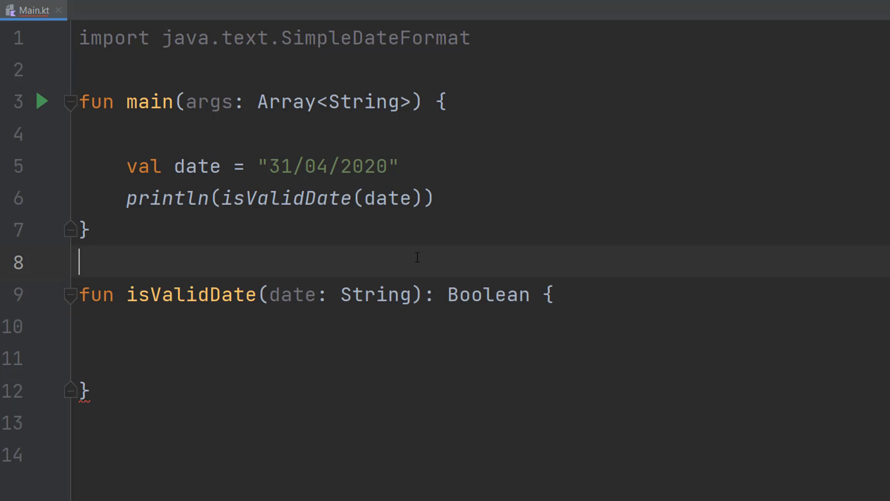
double_click(435, 294)
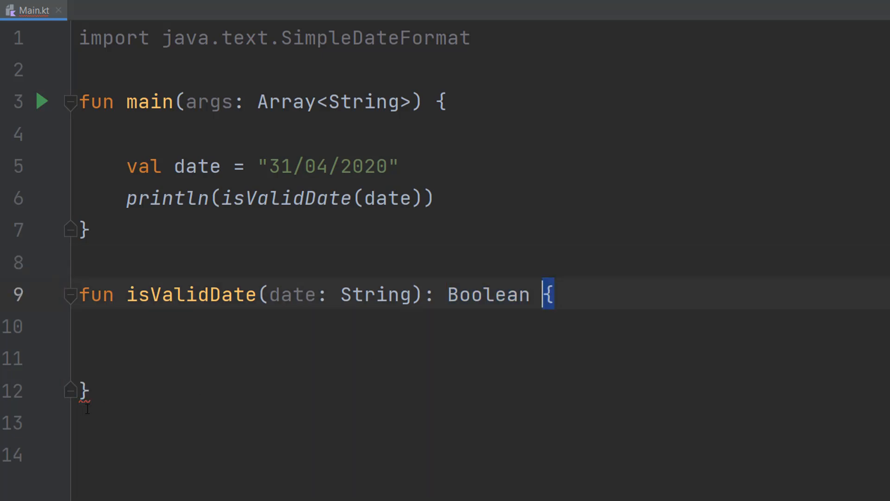
- Create val dateFormat = SimpleDateFormat("dd/MM/yyyy") with isLenient = false
text(val dateFormat = SimpleDateFormat("dd/MM/yyyy"))
text(dateFormat.isLenient = false)
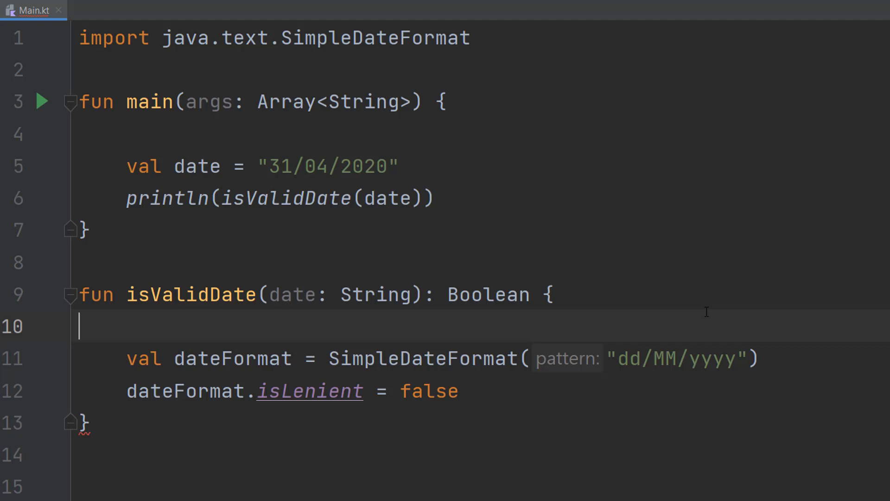
mouse_move(608, 345)
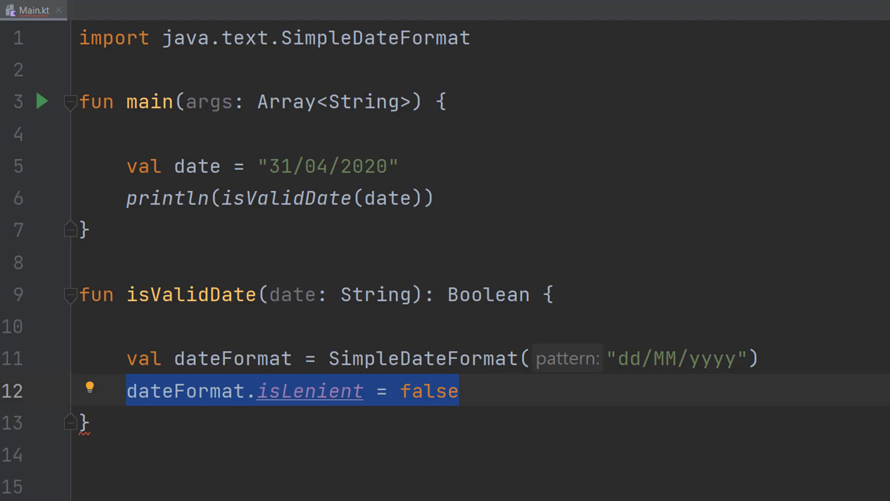
scroll(down, 3)
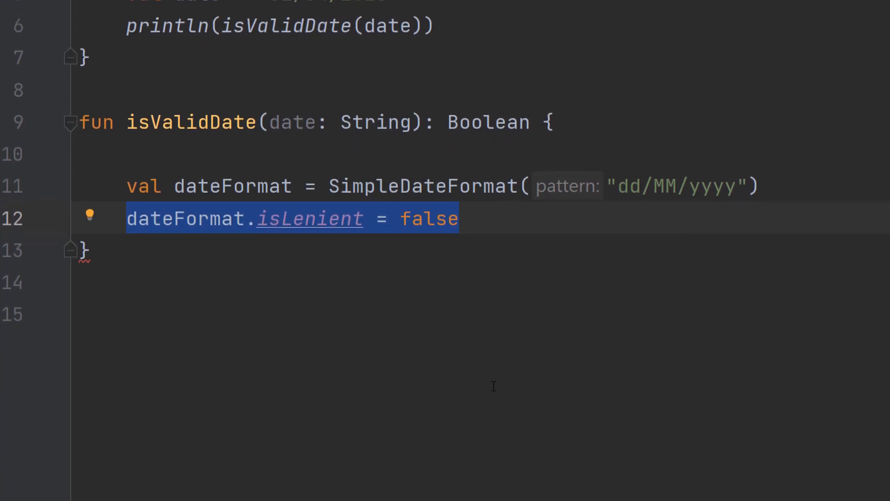
- Wrap dateFormat.parse(date) in try returning true, with catch (e: Exception) returning false
text(try {)
text(return false)
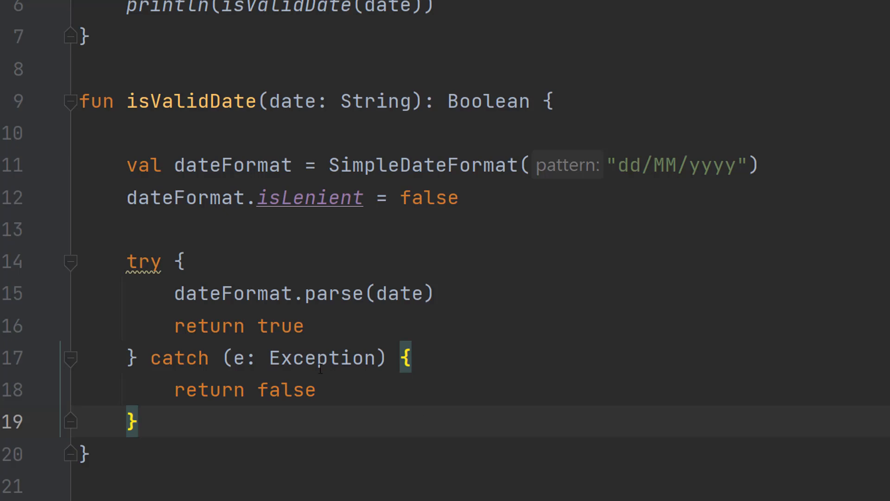
drag(404, 358, 136, 422)
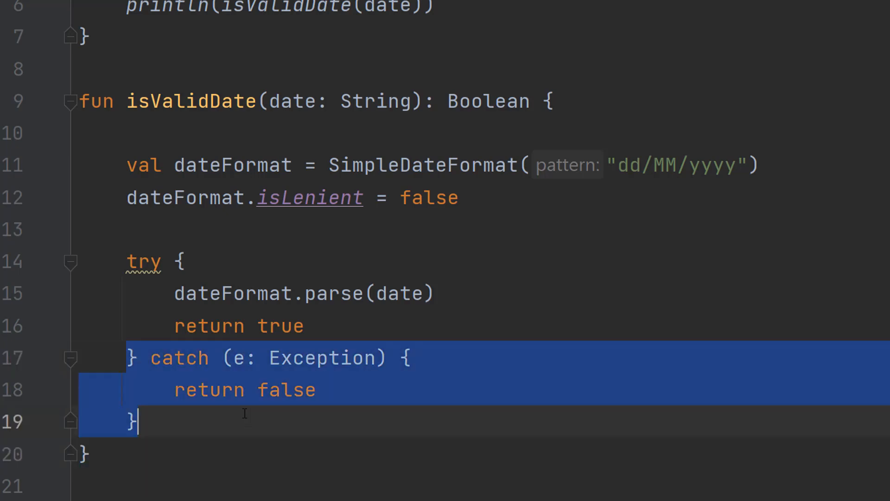
click(203, 420)
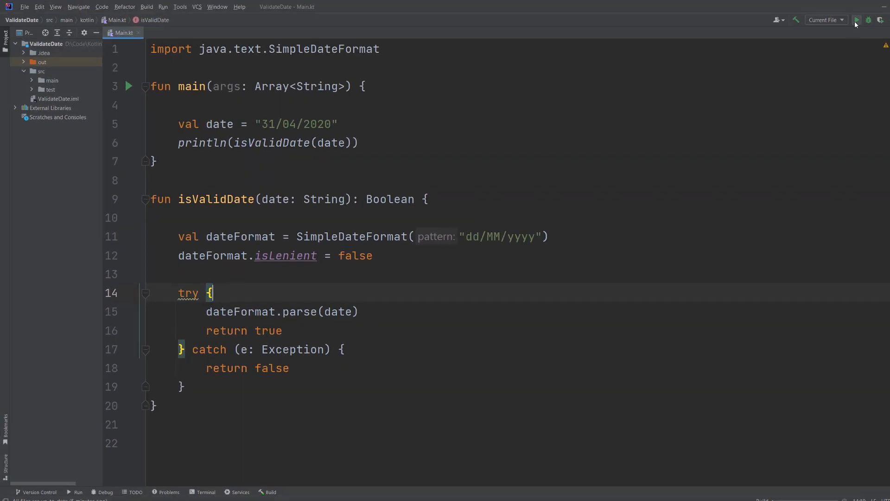
- Run the program and get false for 31/04/2020
click(858, 19)
text(29)
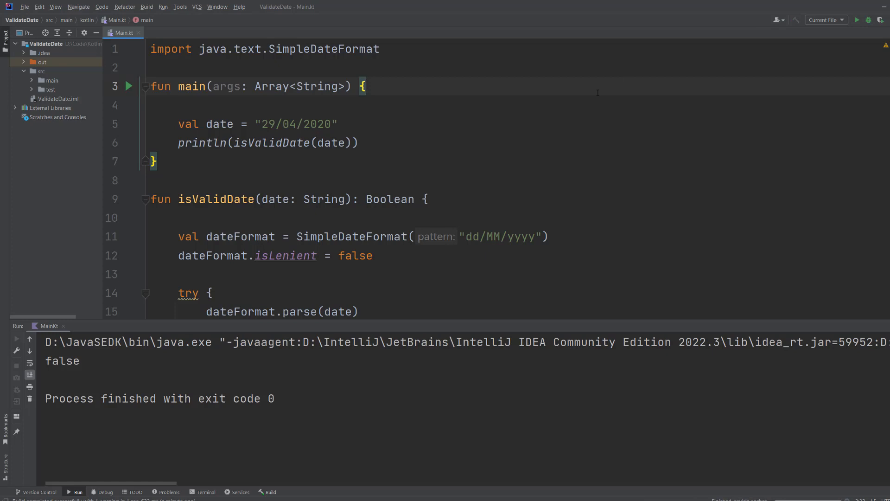
- Run again to get true for 29/04/2020, then select the date to replace it
click(857, 20)
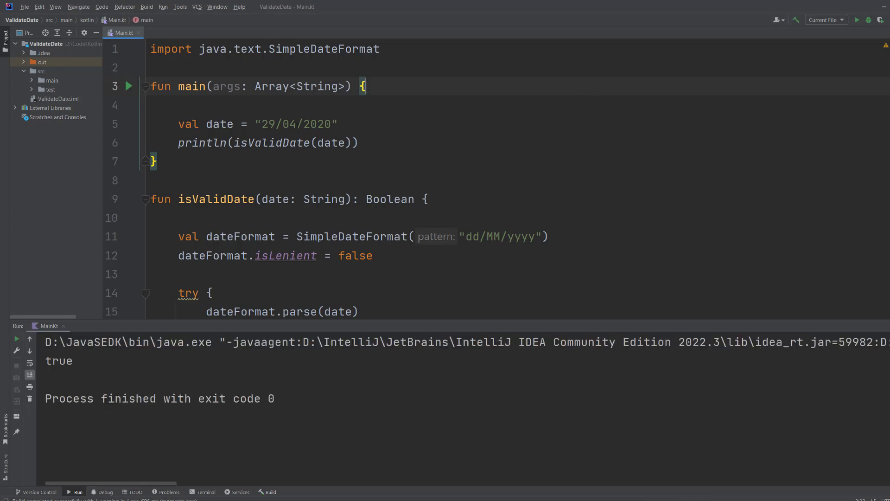
double_click(265, 124)
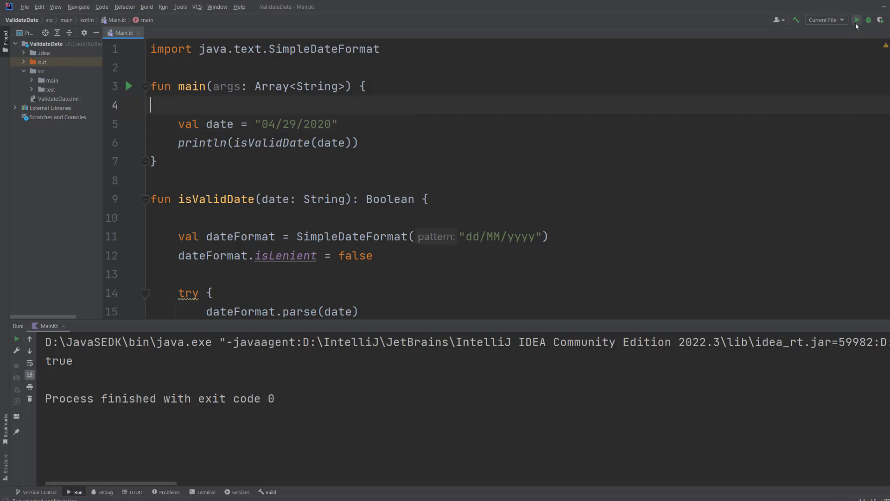
- Run the program with 04/29/2020 and see it print false
click(857, 20)
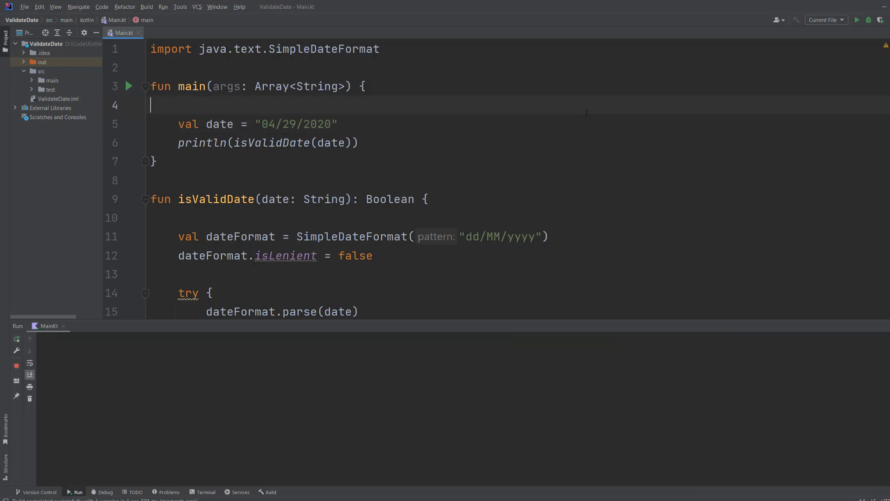
click(856, 19)
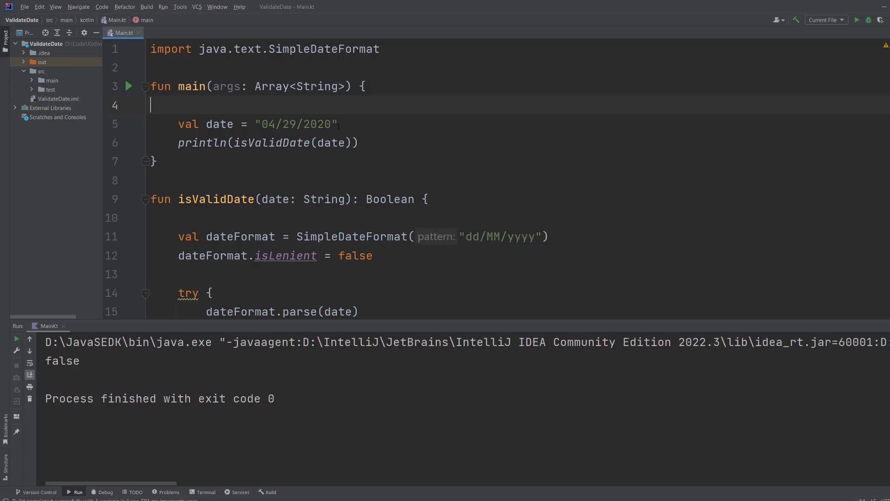
mouse_move(70, 175)
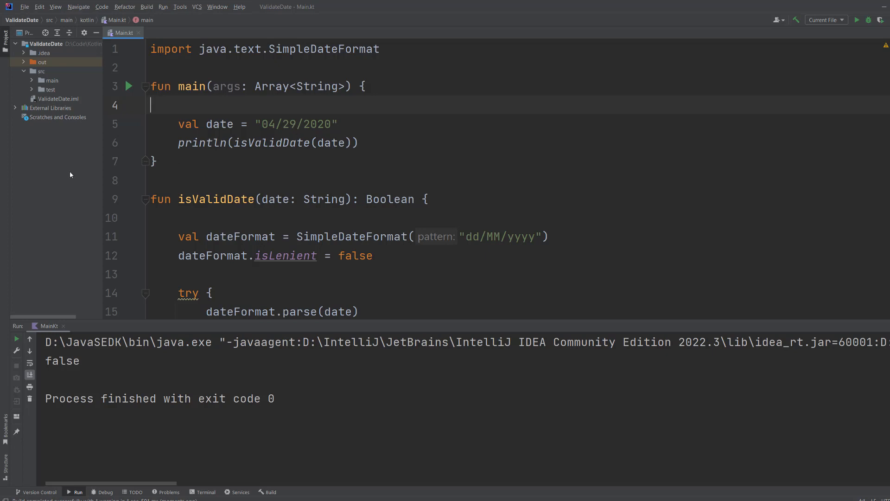